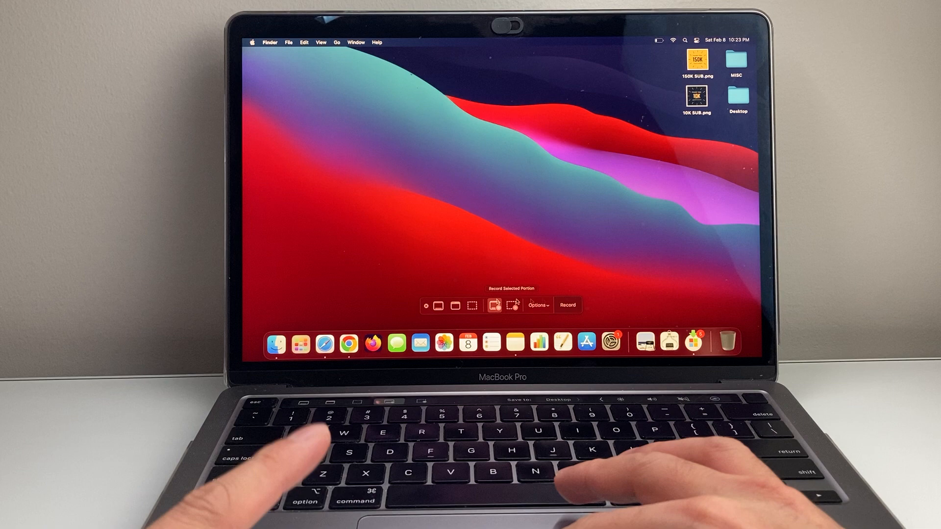
Choose entire-screen recording, review its options, and start recording.
click(493, 306)
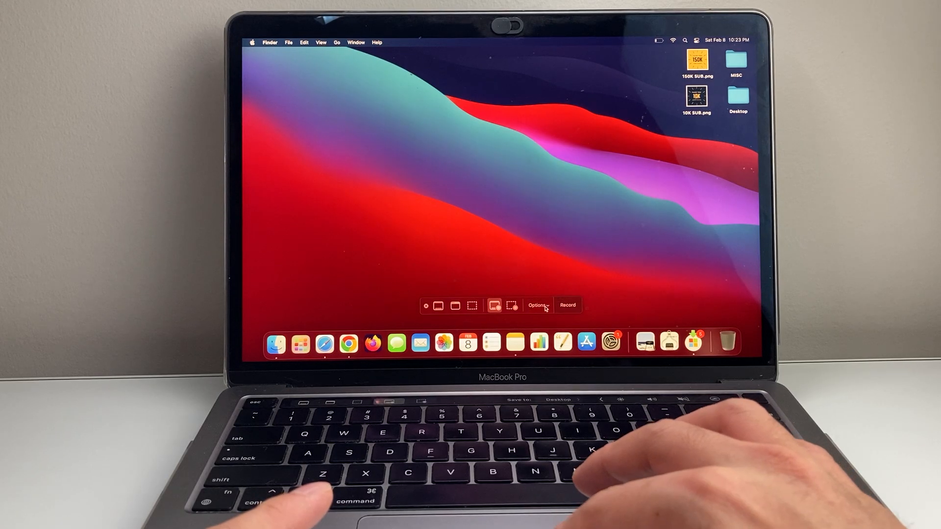
click(537, 306)
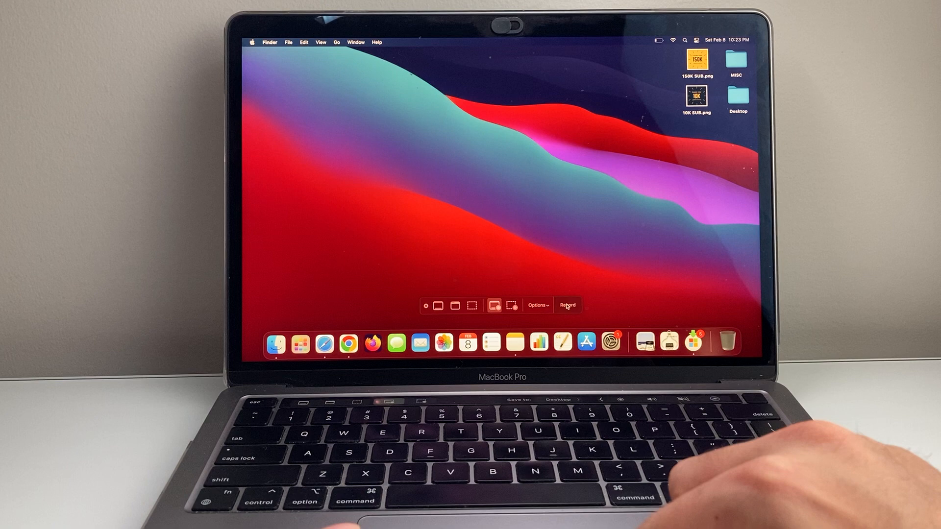
click(566, 306)
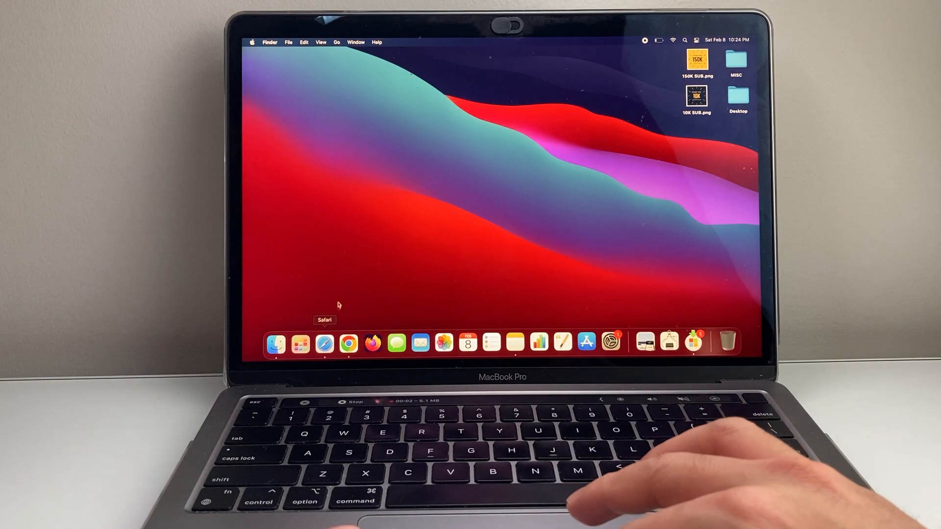
Launch a new private Safari window on apple.com from the Dock and scroll down the page.
right_click(323, 344)
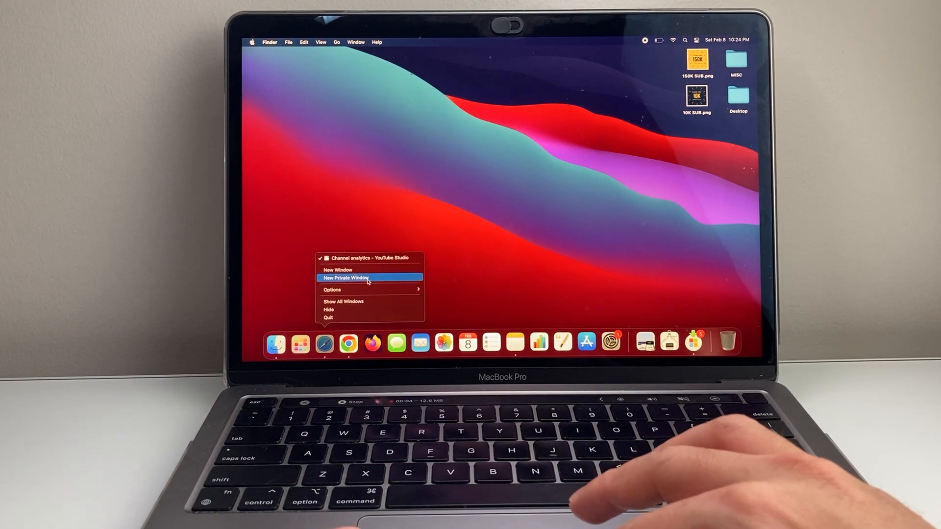
click(345, 278)
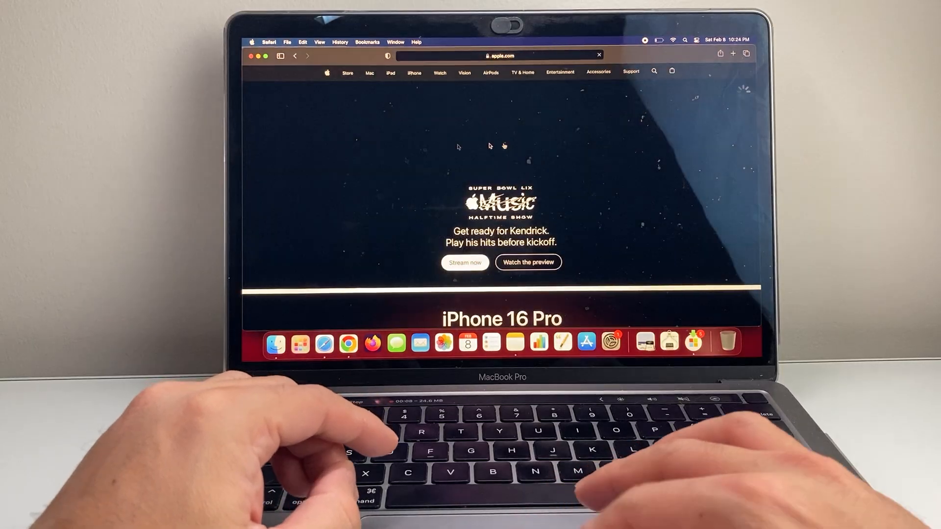
scroll(down, 3)
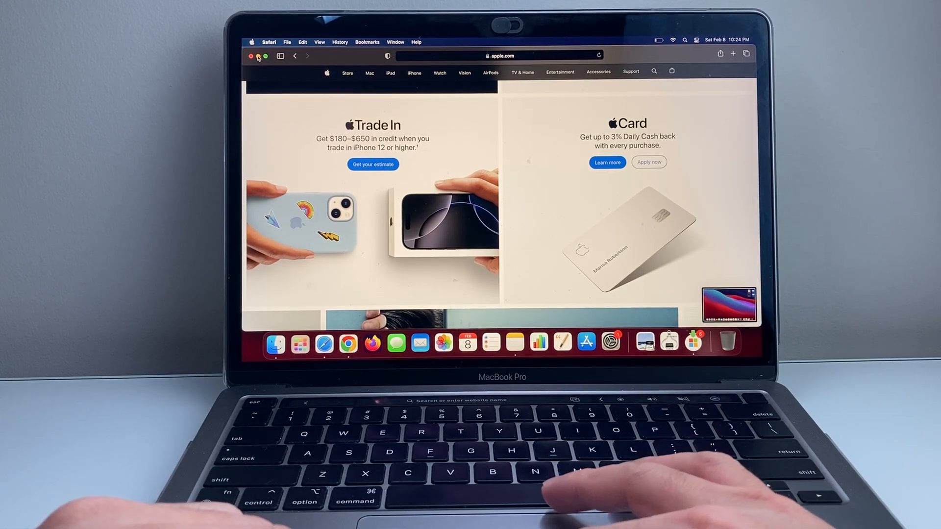
Preview the saved recording in Quick Look, play it, and skip ahead in the timeline.
click(253, 57)
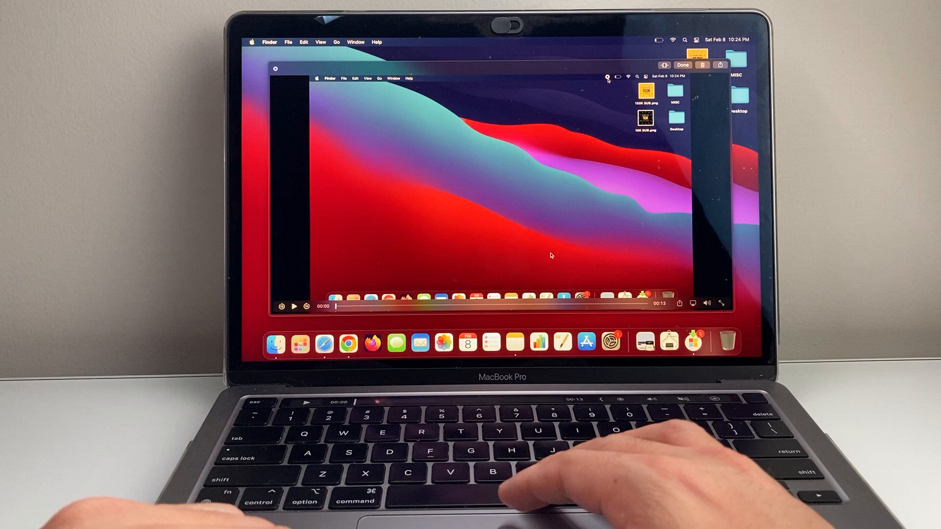
click(294, 307)
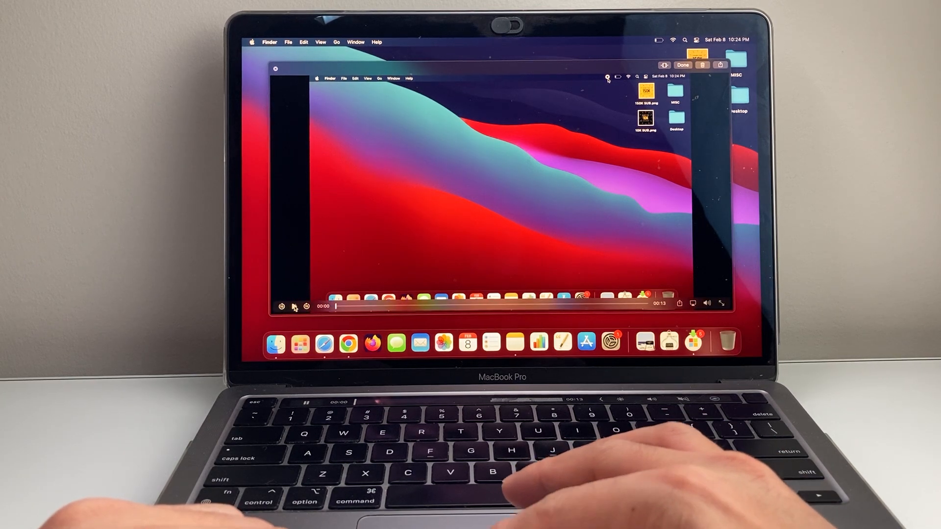
click(278, 307)
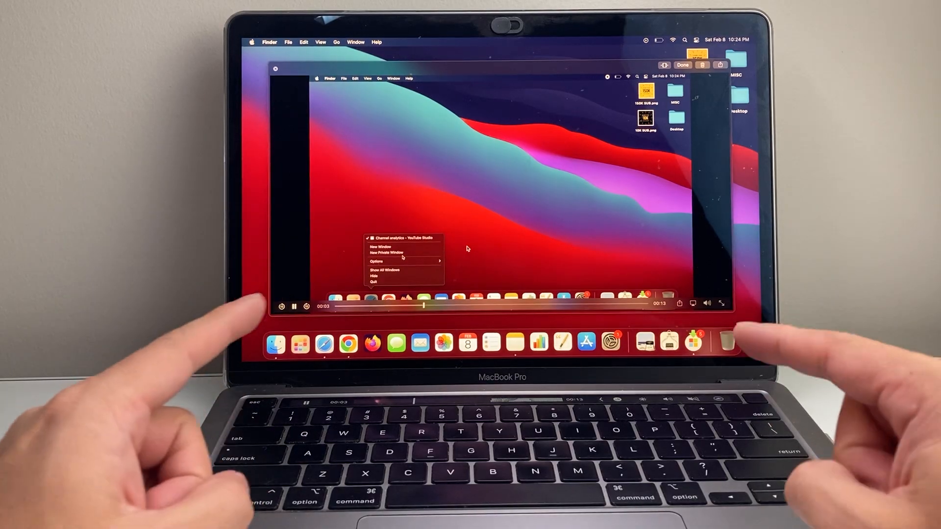
click(384, 253)
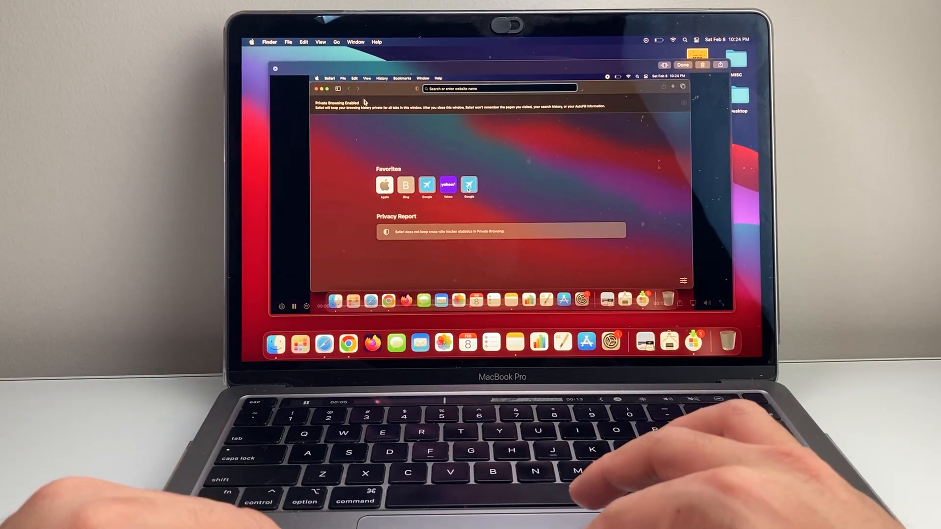